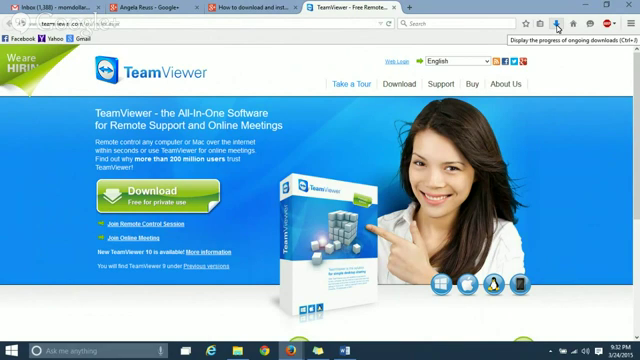
- Show Firefox's recent downloads panel listing the three TeamViewer_Setup installers
{"action": "left_click", "coordinate": [553, 22]}
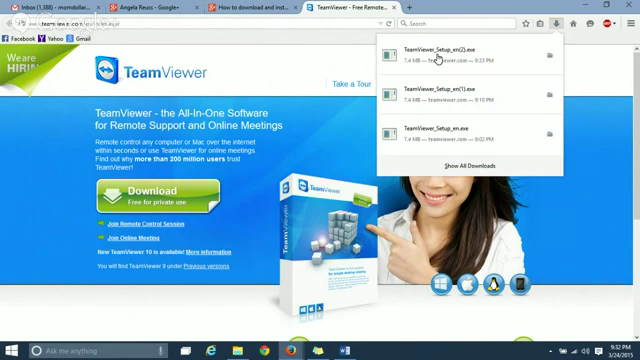
- Open the TeamViewer_Setup download's context menu to reach its containing Downloads folder
{"action": "right_click", "coordinate": [450, 48]}
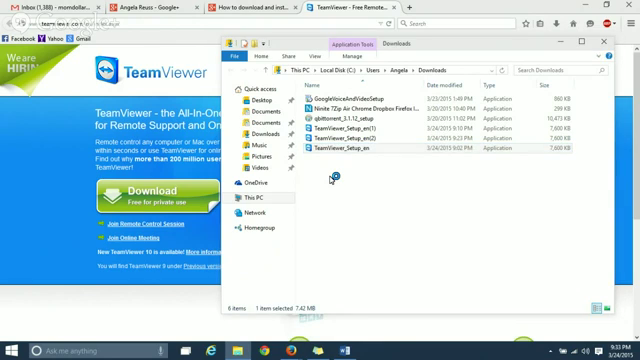
{"action": "double_click", "coordinate": [323, 143]}
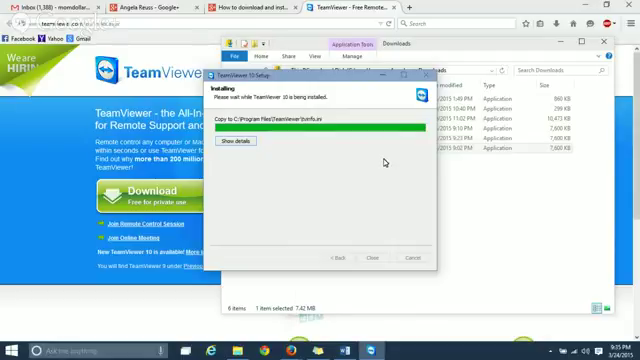
{"action": "mouse_move", "coordinate": [424, 173]}
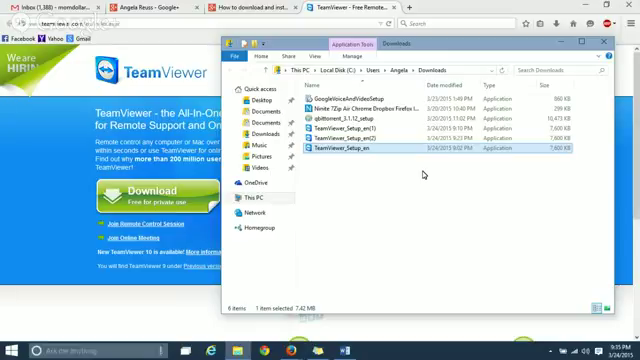
{"action": "mouse_move", "coordinate": [423, 172]}
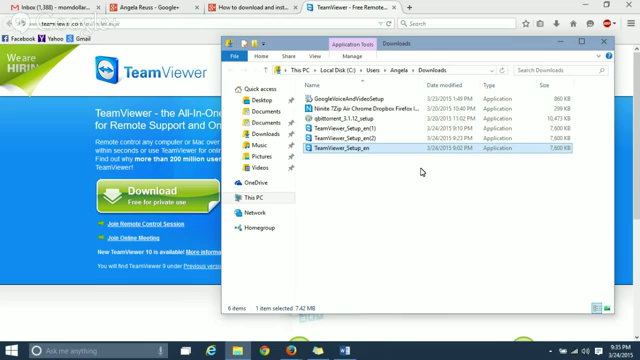
{"action": "mouse_move", "coordinate": [424, 170]}
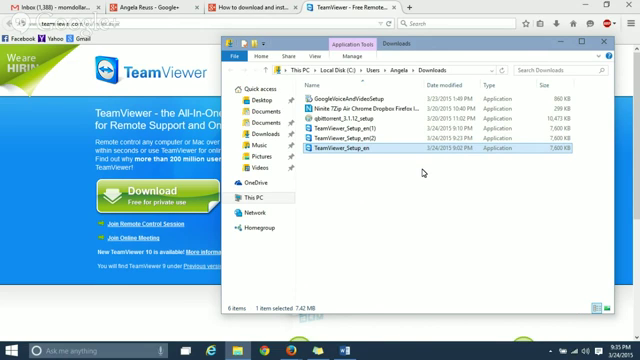